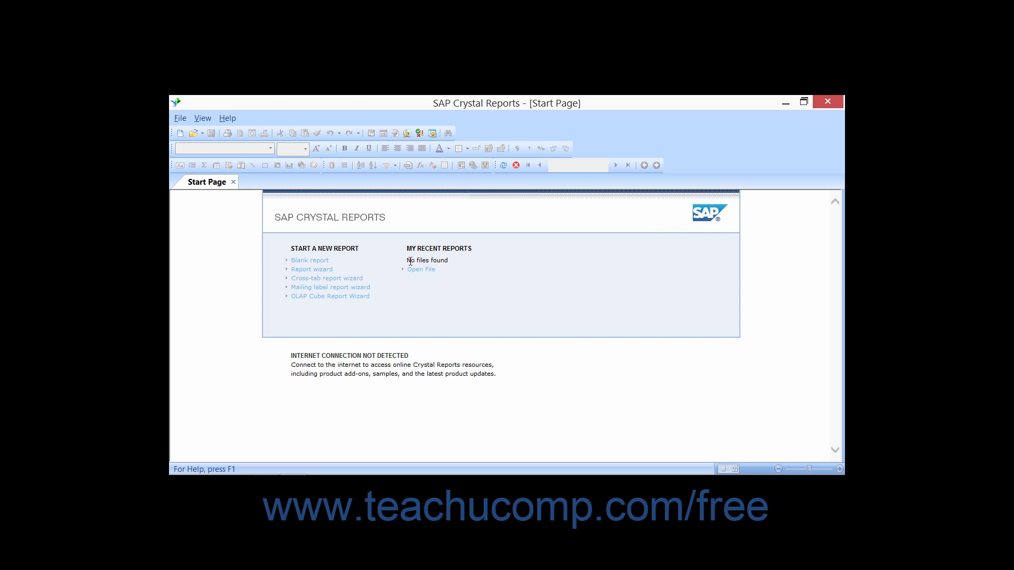
mouse_move(412, 270)
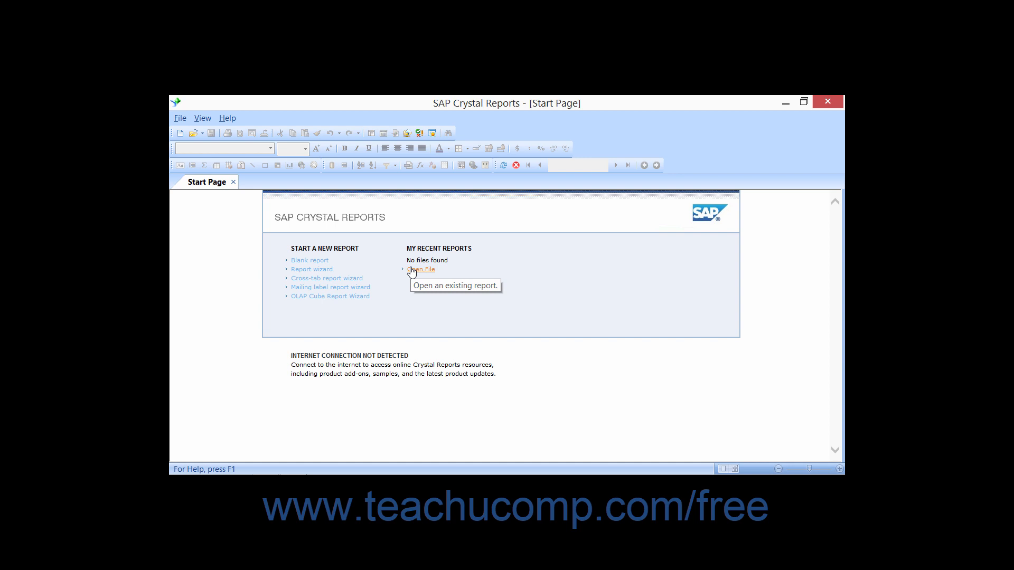
mouse_move(412, 272)
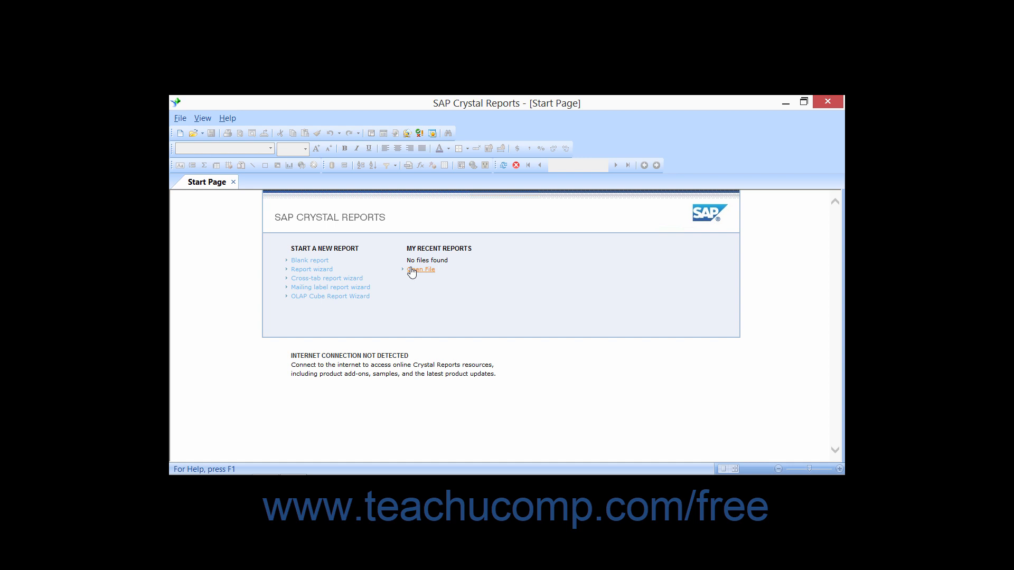
mouse_move(232, 184)
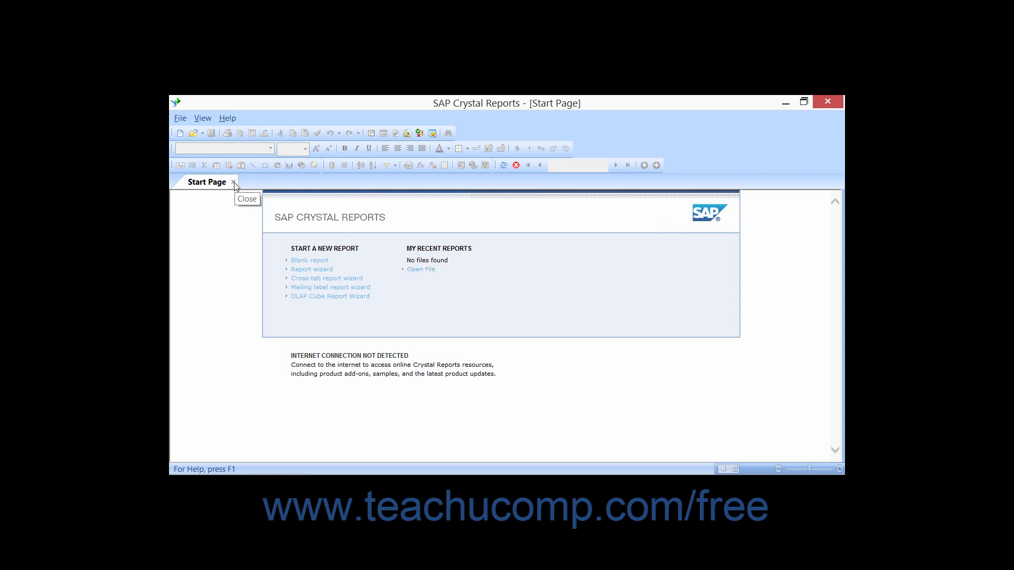
mouse_move(236, 184)
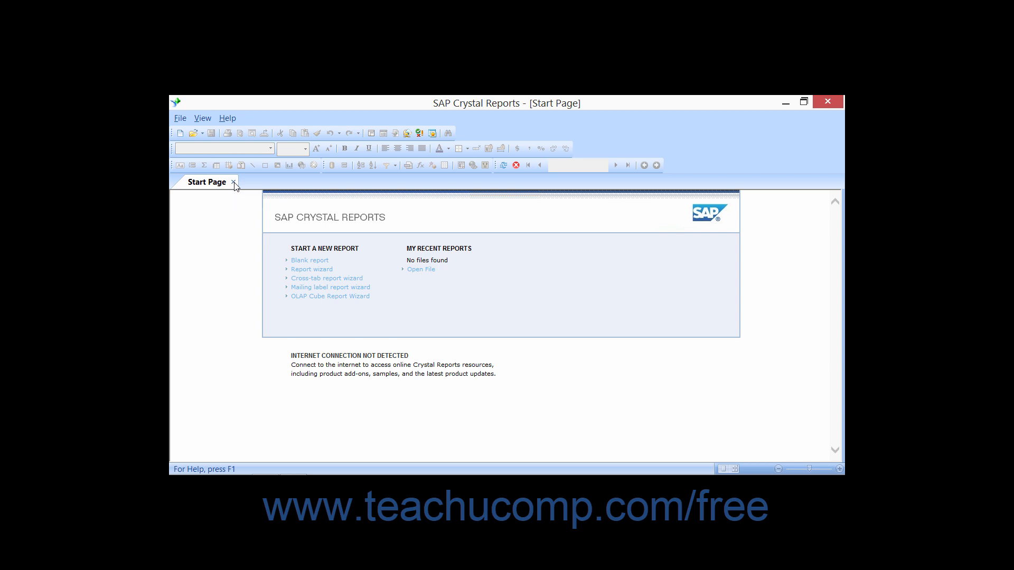
Step: Close the Start Page and bring it back from the View menu
click(233, 182)
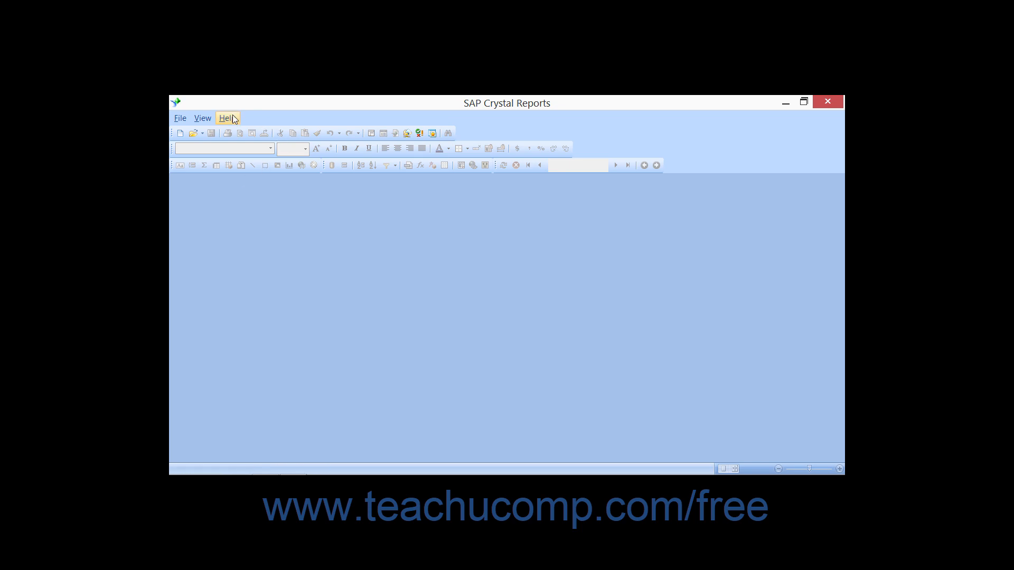
click(228, 118)
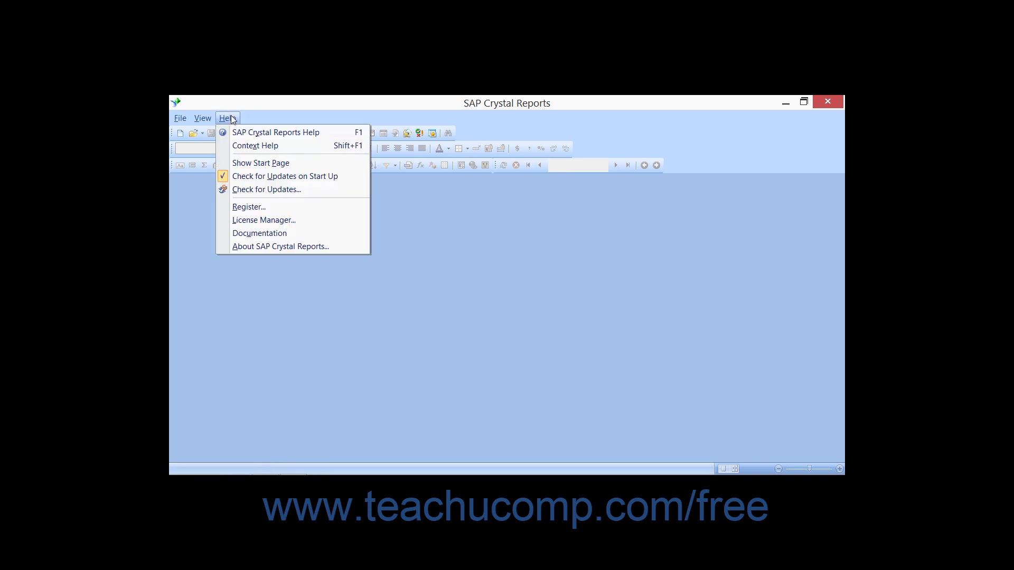
mouse_move(260, 163)
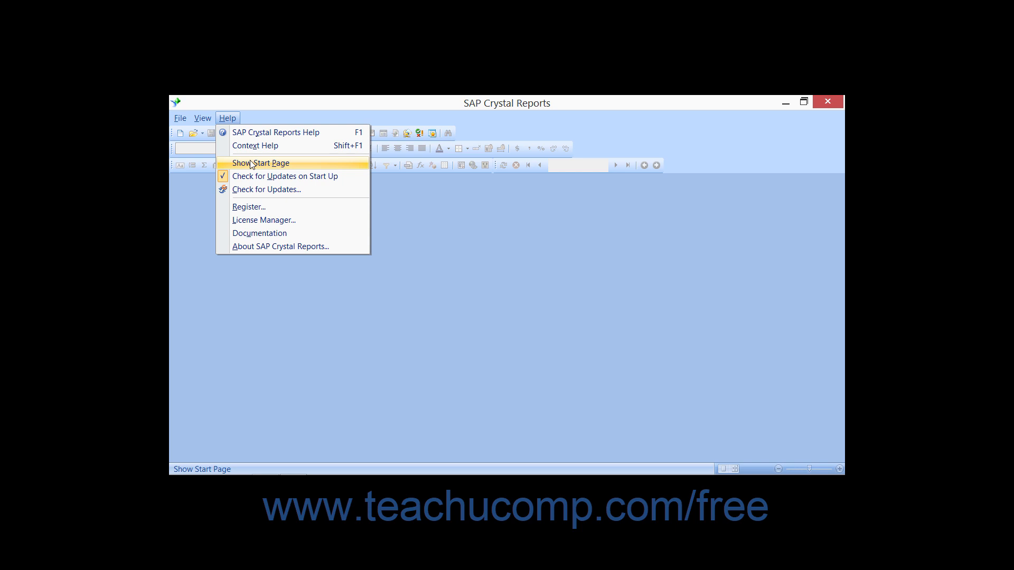
click(261, 163)
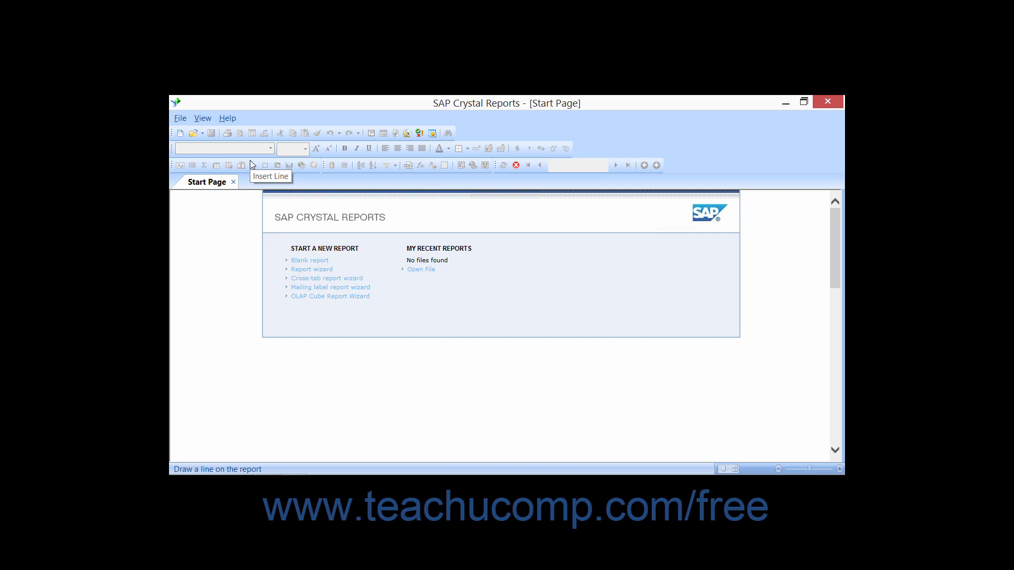
mouse_move(252, 165)
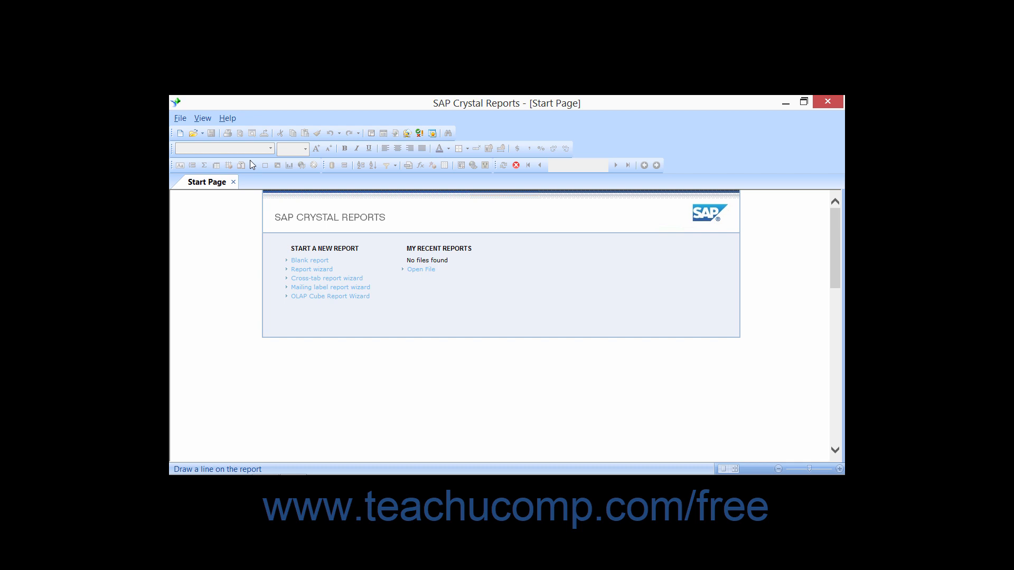
mouse_move(252, 134)
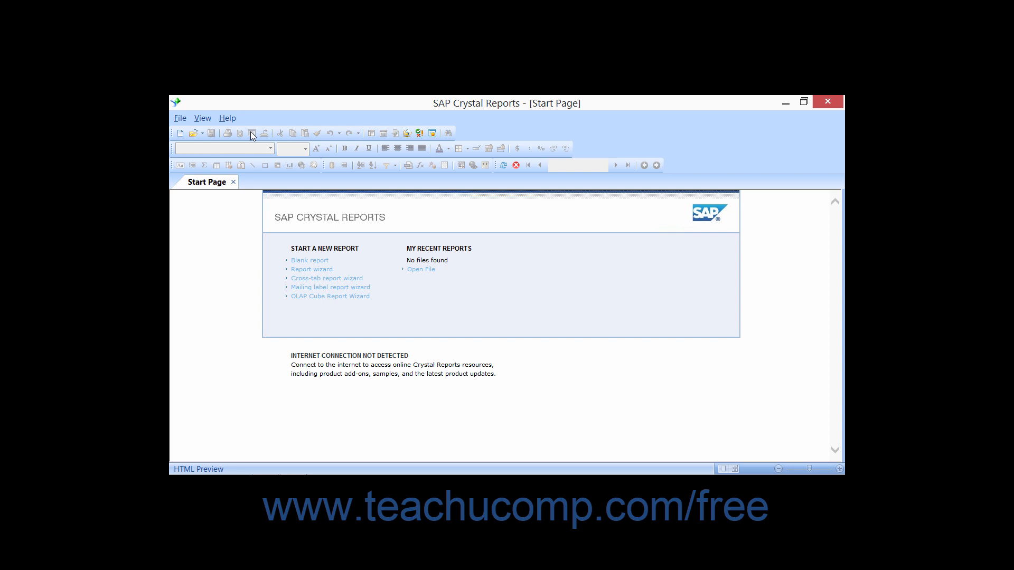
mouse_move(283, 149)
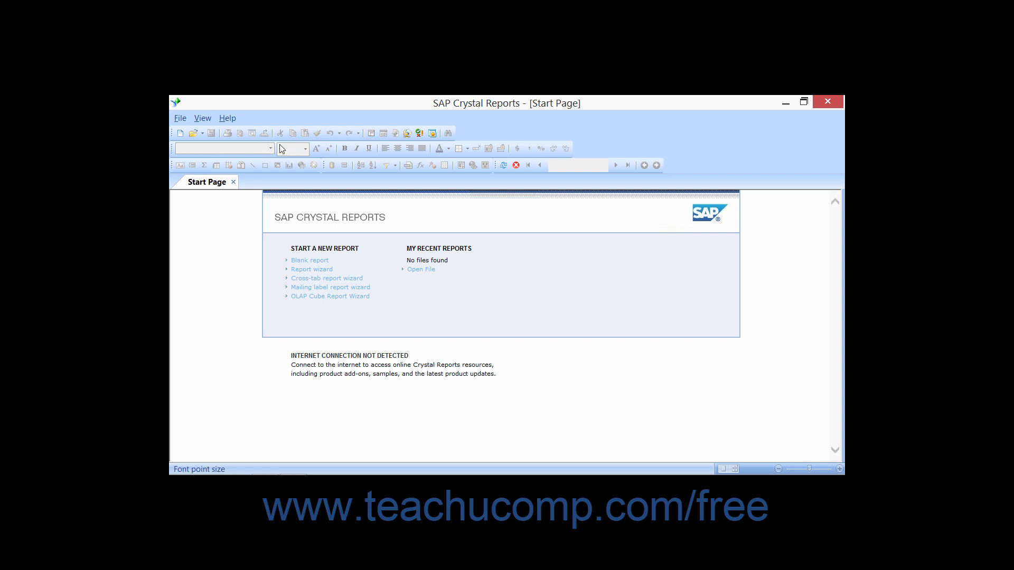
mouse_move(281, 160)
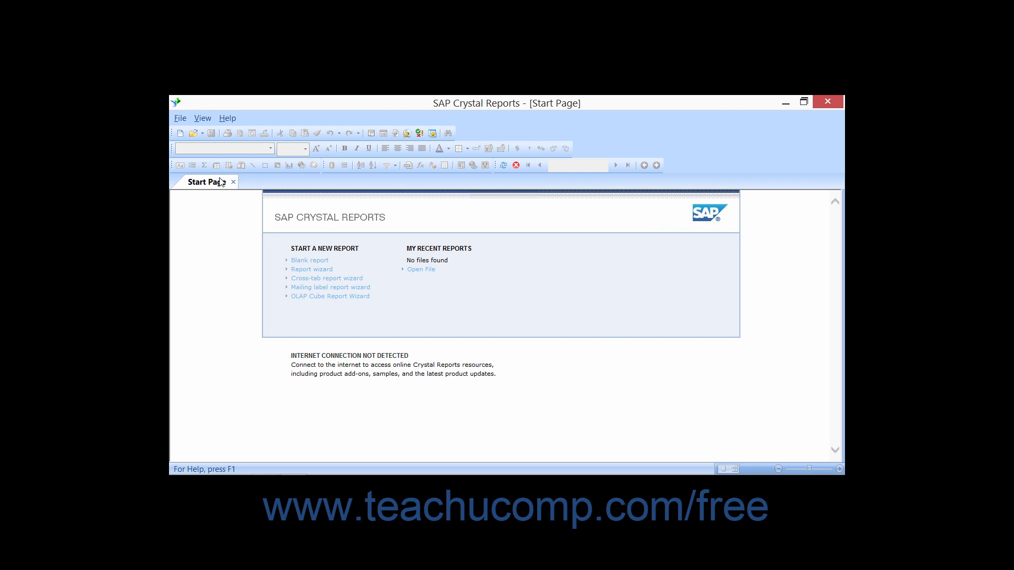
mouse_move(179, 136)
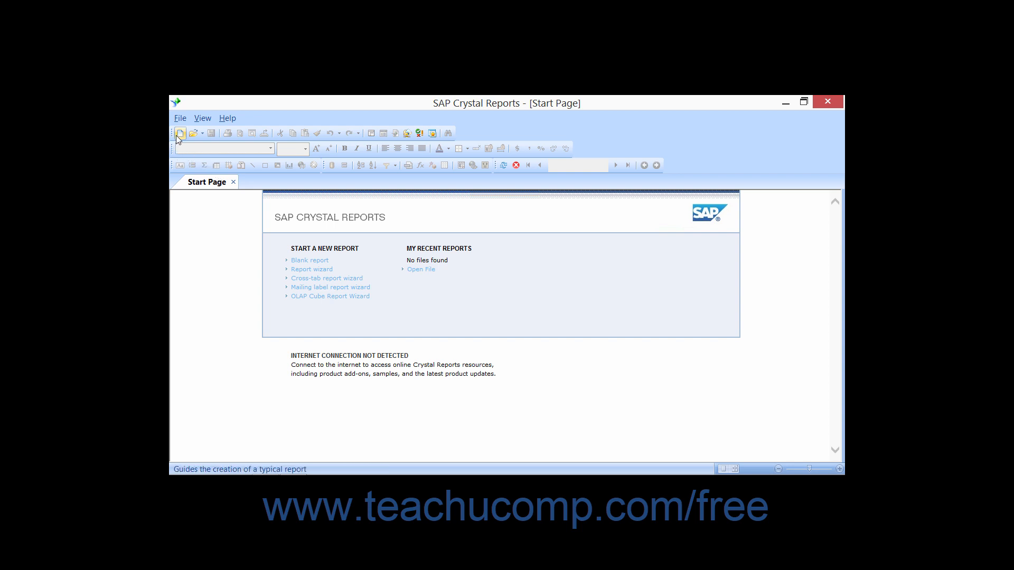
mouse_move(180, 135)
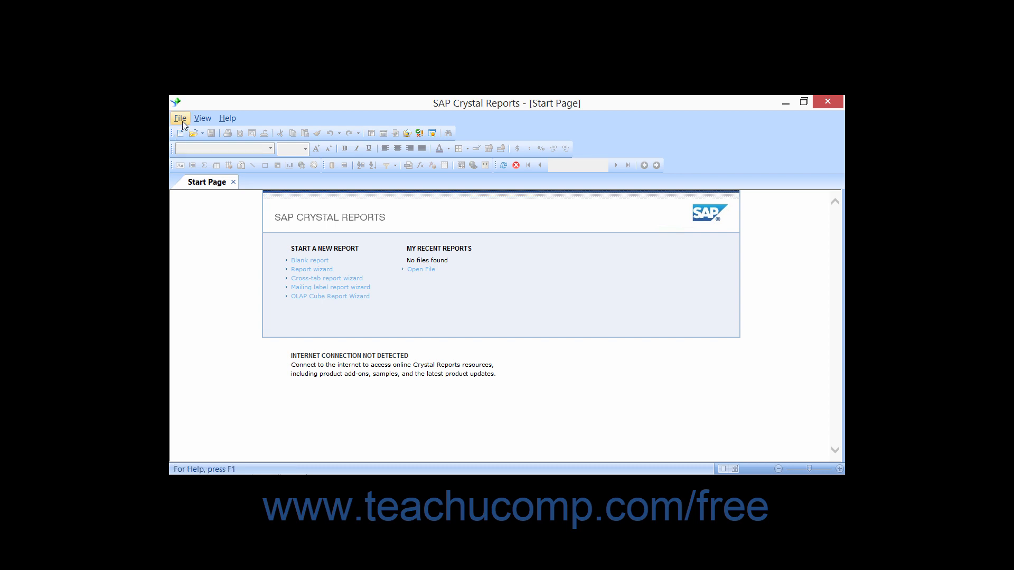
Step: Start a new blank report (Report1) and cancel the Database Expert without adding tables
click(179, 118)
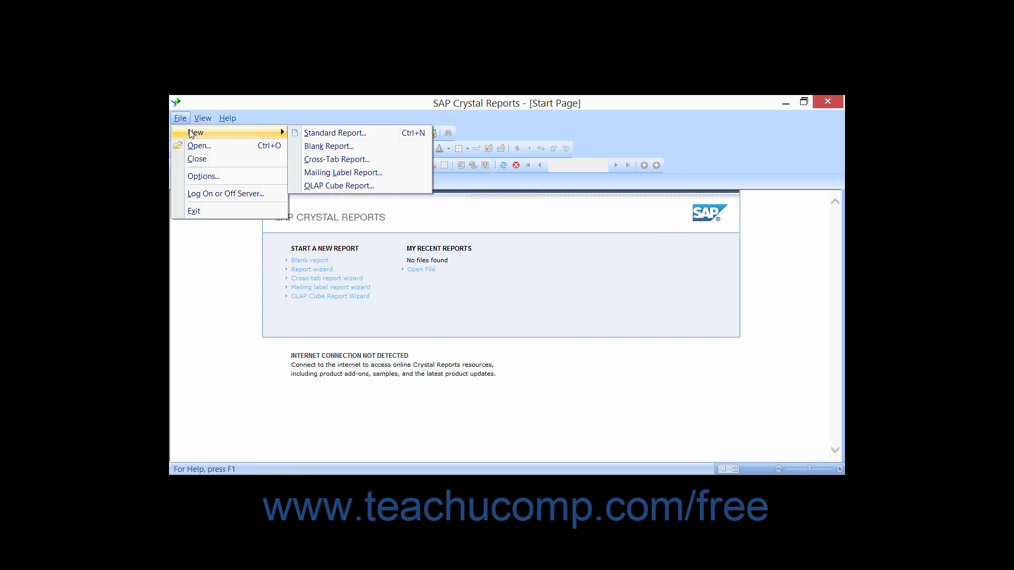
mouse_move(322, 146)
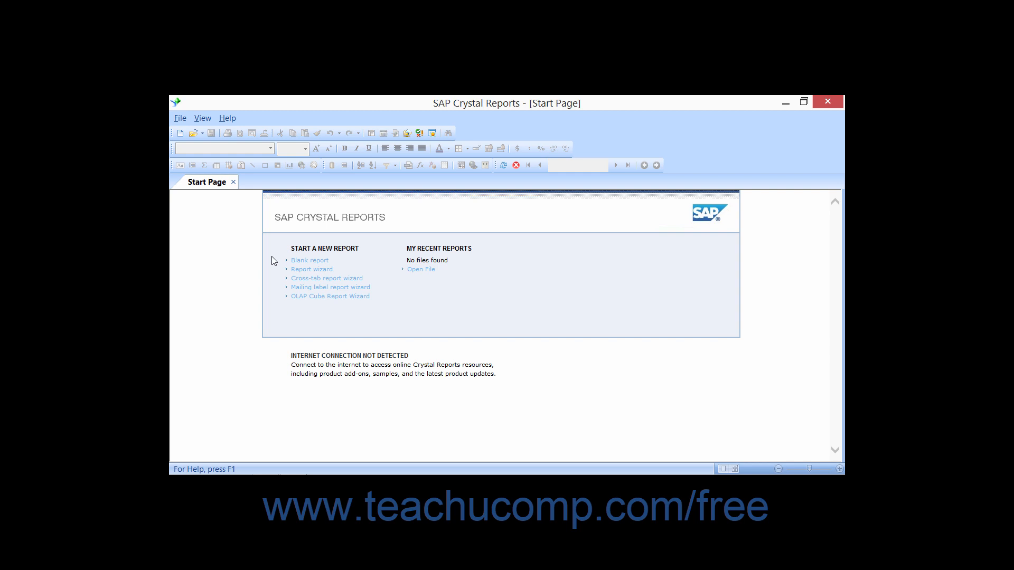
mouse_move(310, 262)
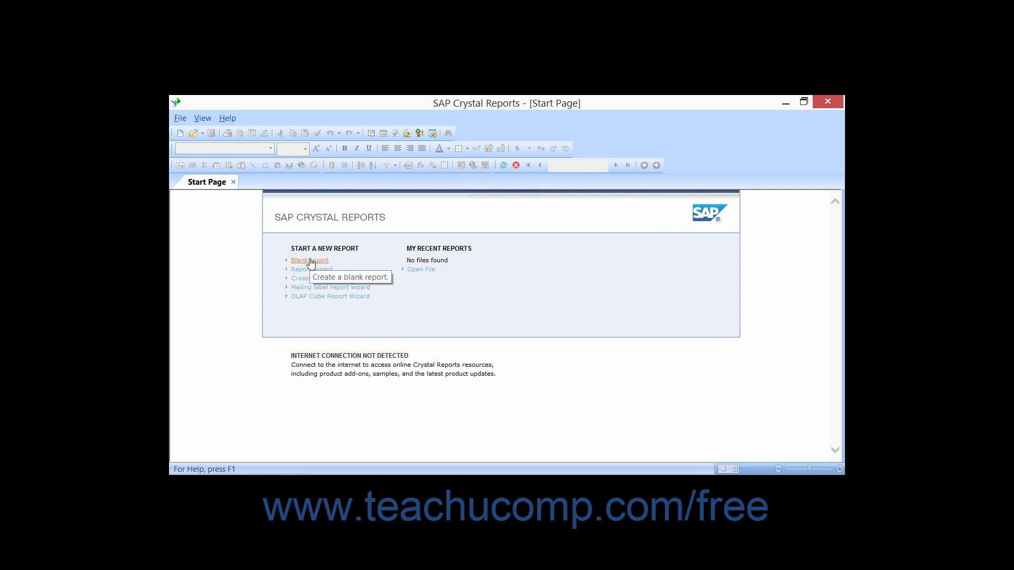
click(309, 260)
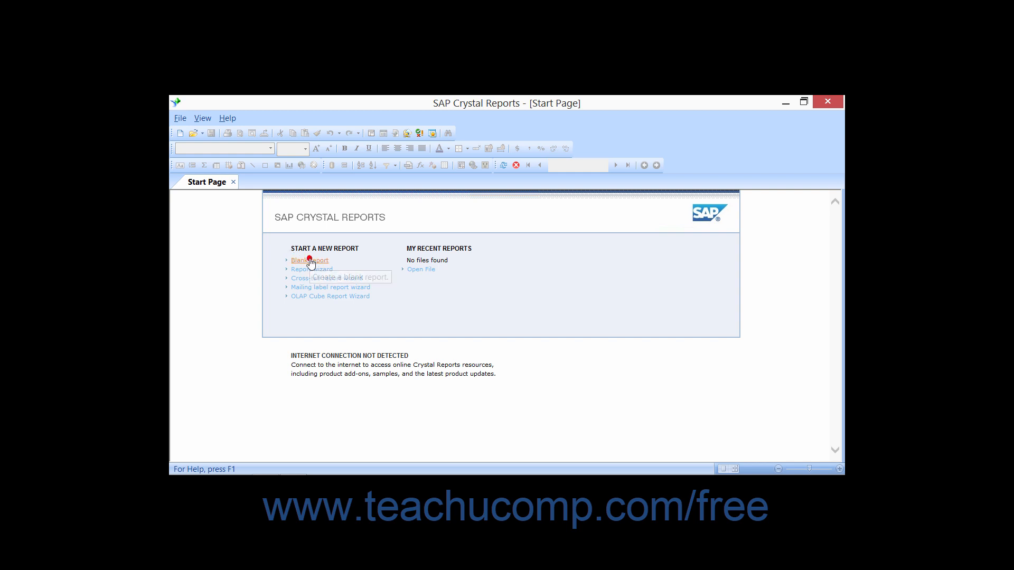
click(307, 260)
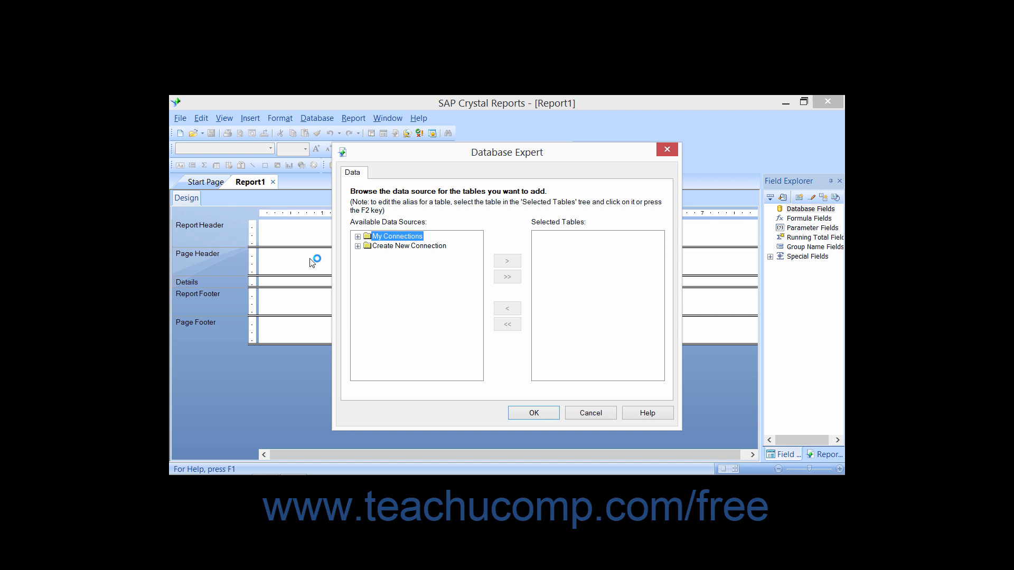
mouse_move(310, 262)
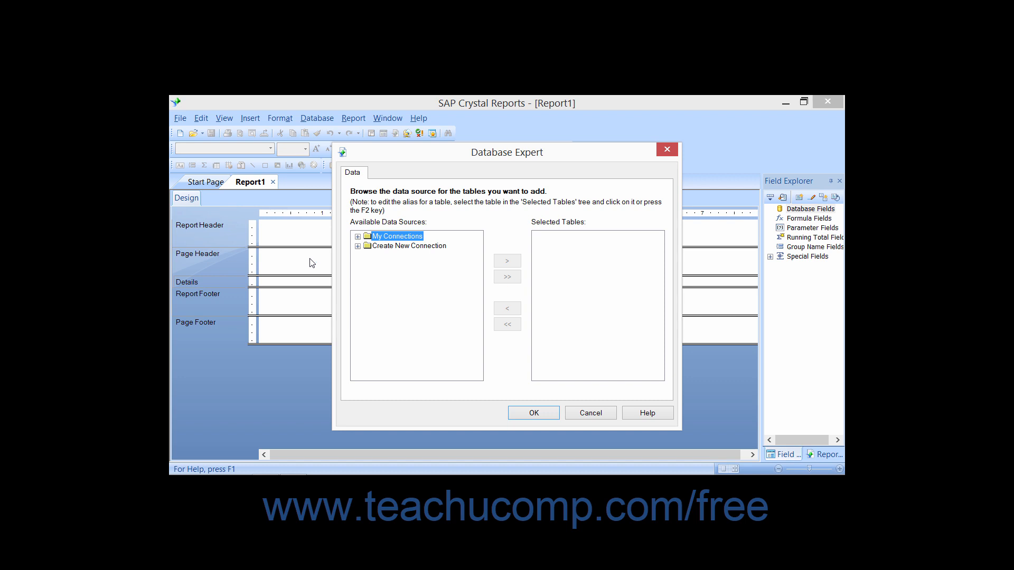
mouse_move(409, 160)
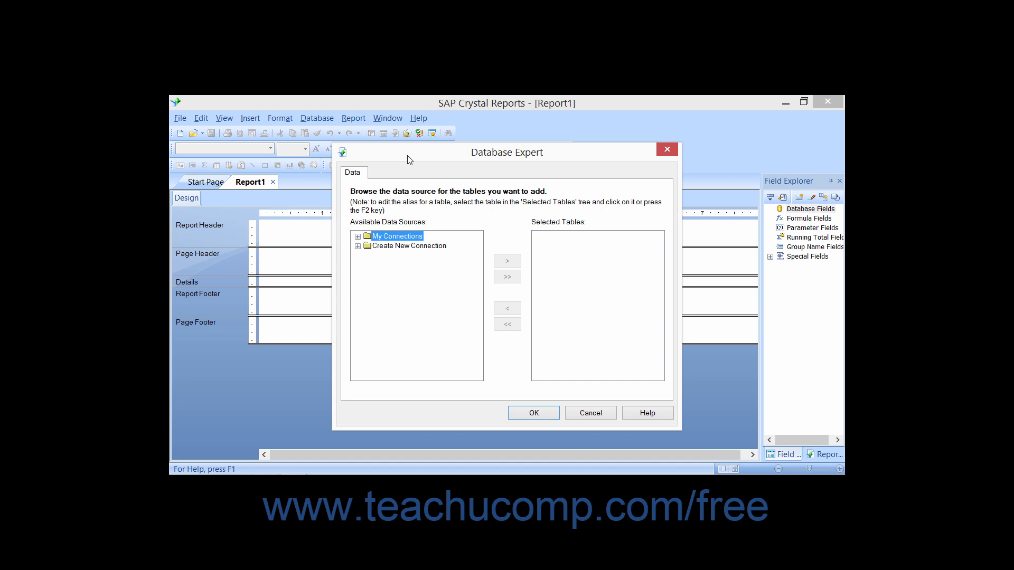
mouse_move(587, 414)
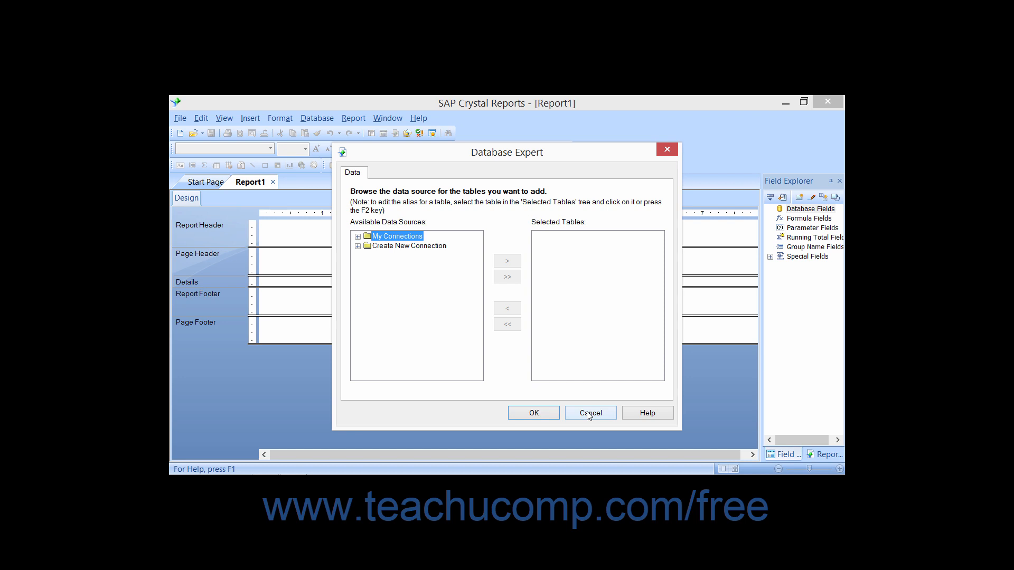
click(590, 413)
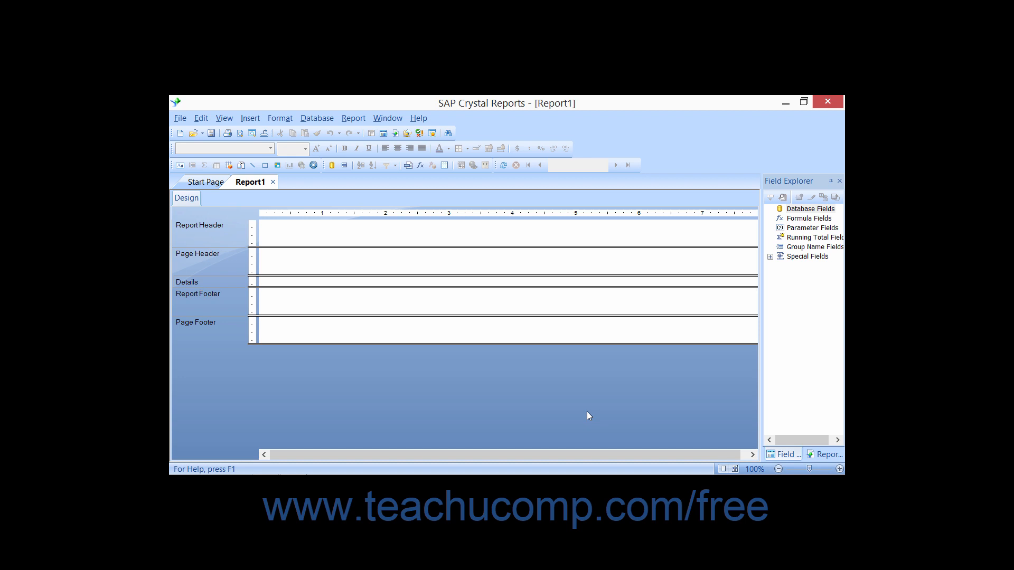
mouse_move(277, 249)
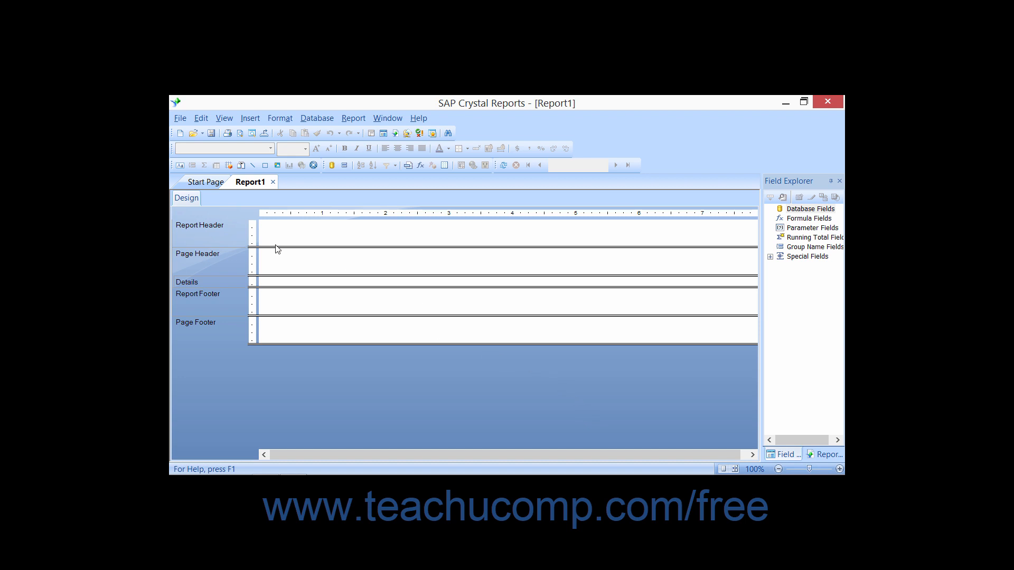
mouse_move(470, 128)
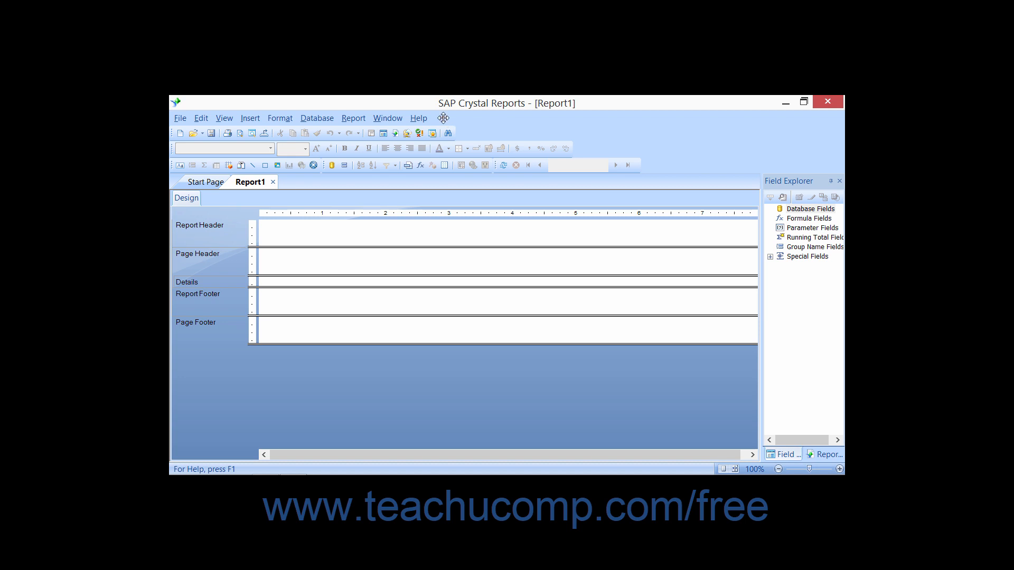
mouse_move(444, 122)
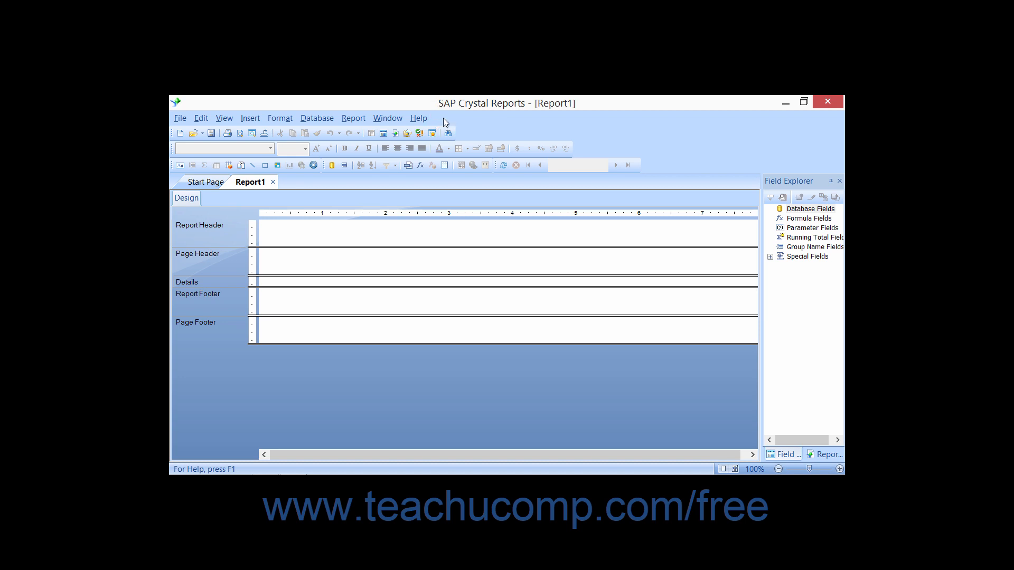
mouse_move(383, 134)
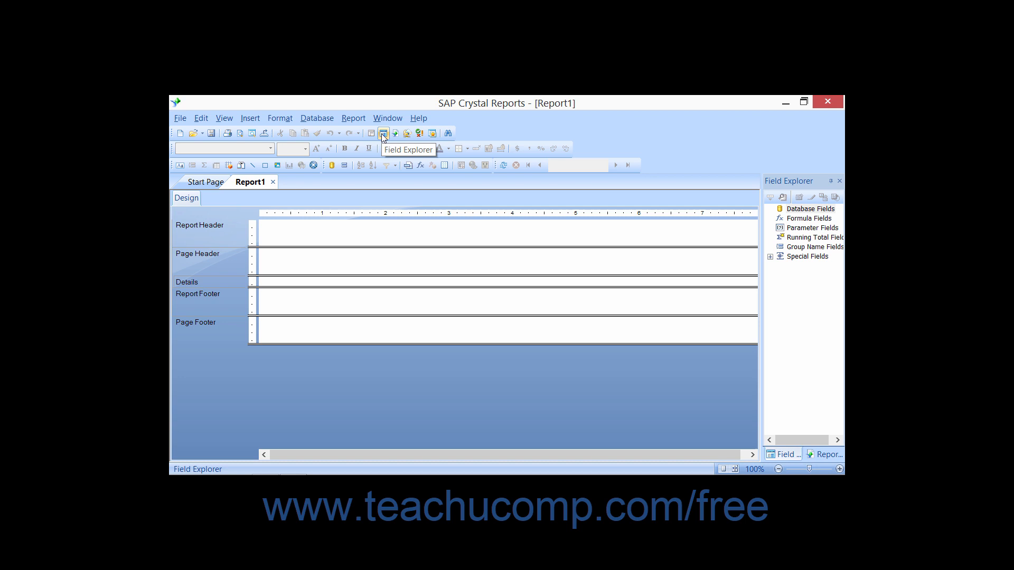
mouse_move(229, 210)
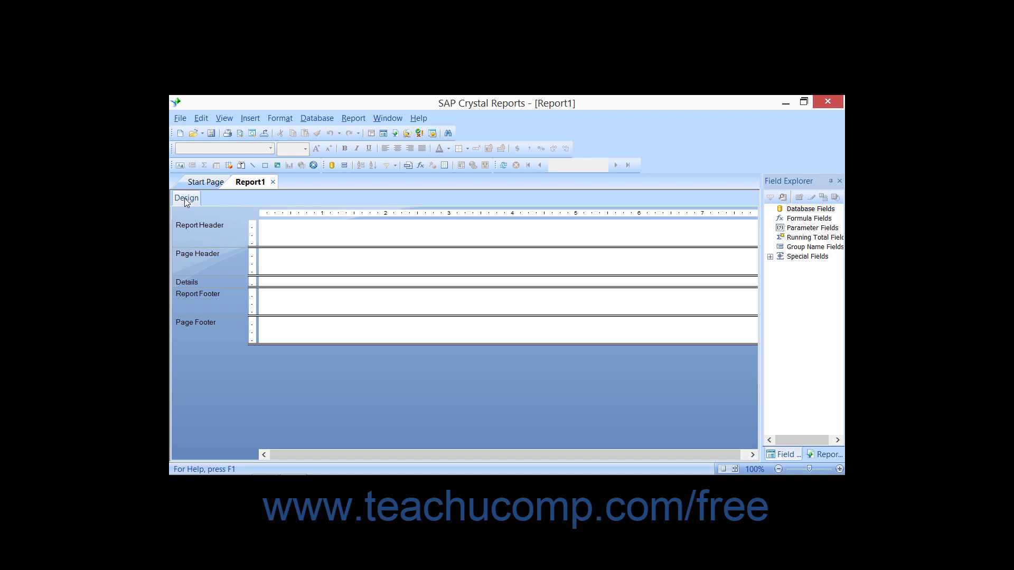
mouse_move(355, 313)
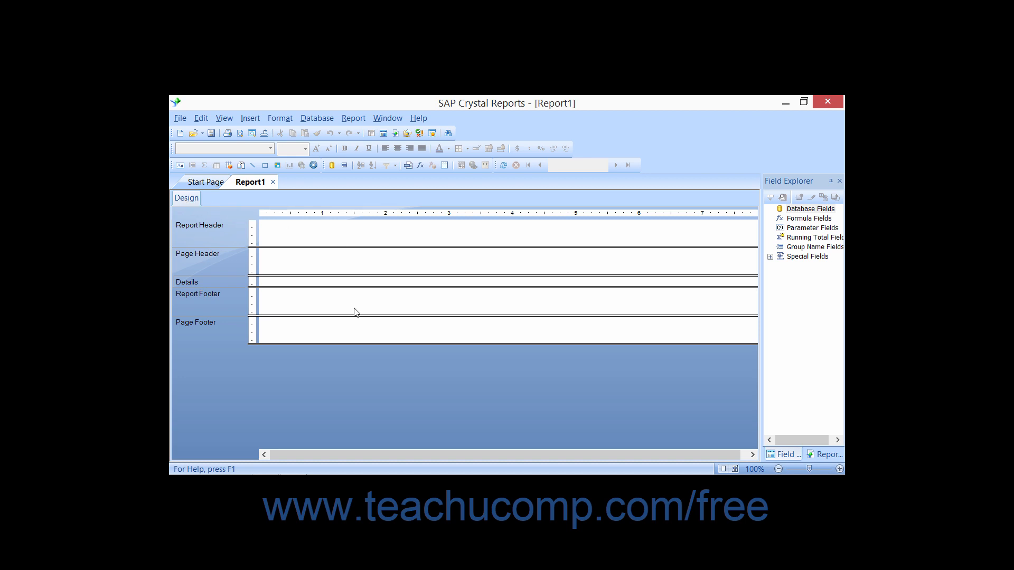
mouse_move(357, 325)
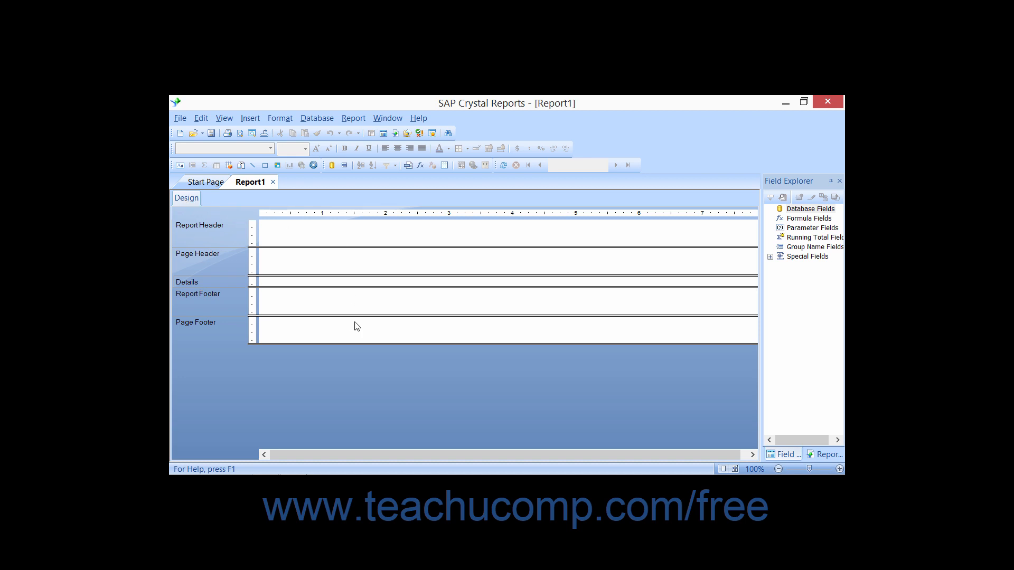